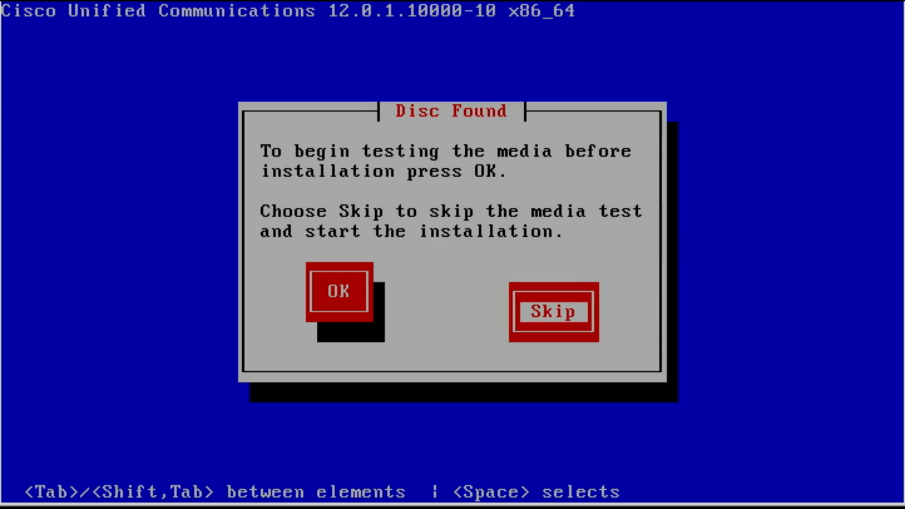
# Skip the media test, confirm installing version 12.0.1.10000-10, and proceed into the Platform Installation Wizard.
pyautogui.click(552, 312)
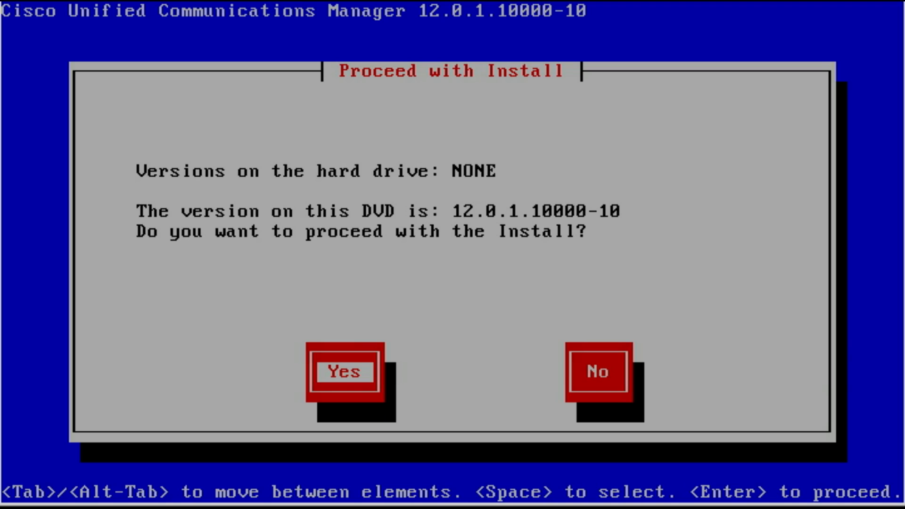
pyautogui.click(343, 372)
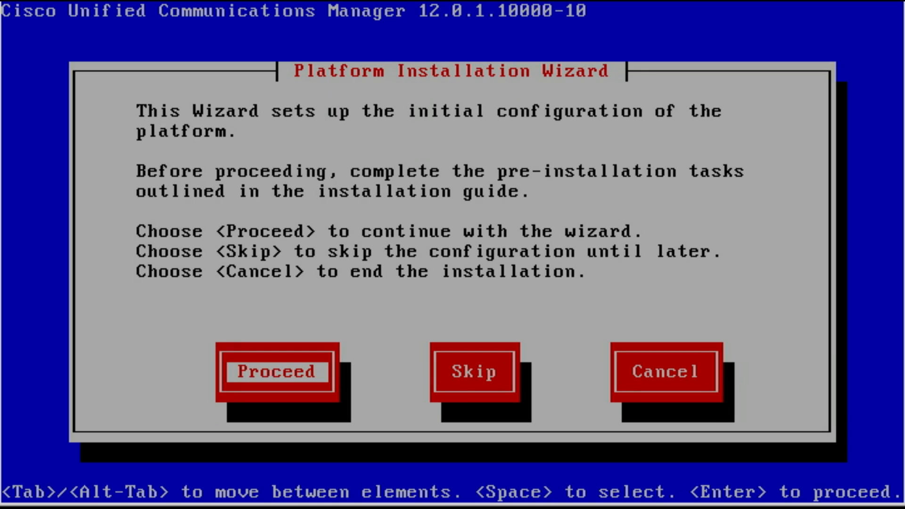
pyautogui.click(276, 371)
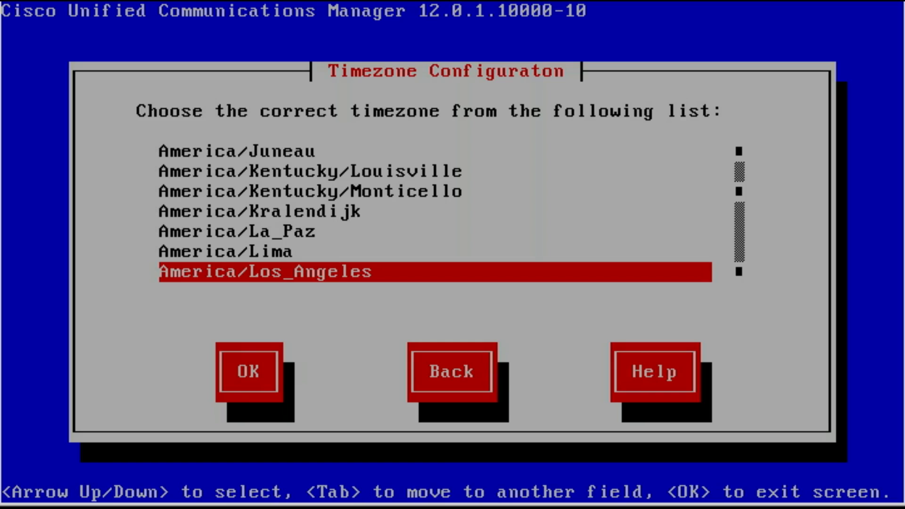
# Accept America/Los_Angeles as the timezone and advance to static network configuration.
pyautogui.press('Tab')
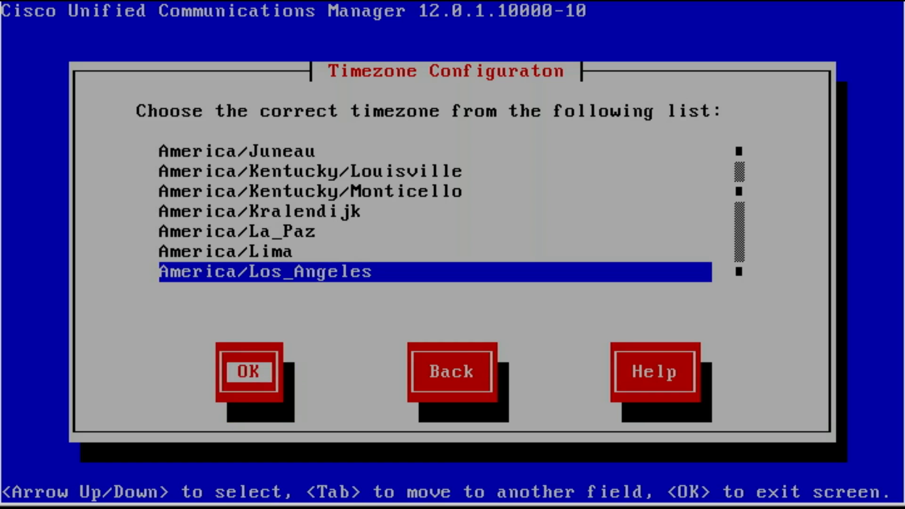
pyautogui.click(247, 372)
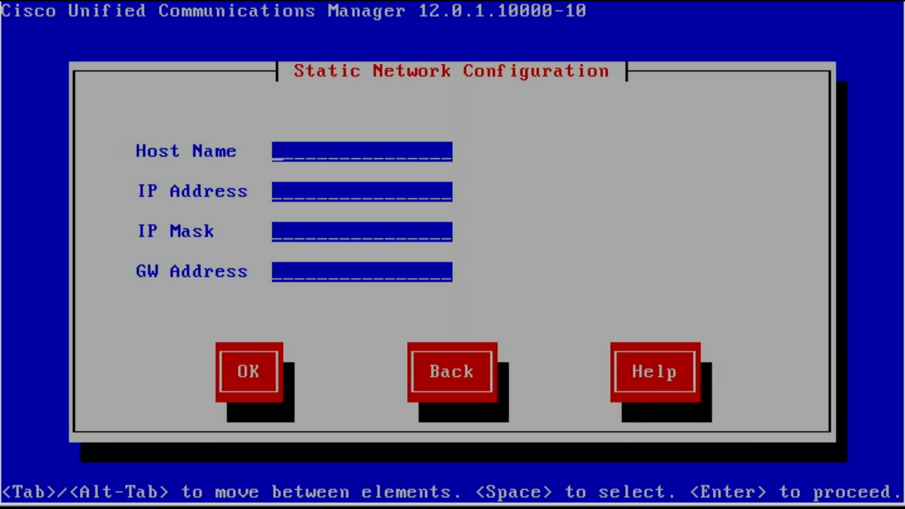
# Enter host realtechtalkSub, IP 10.20.5.3, mask 255.255.255.0, gateway 10.20.5.1 and submit the static network settings.
pyautogui.write('realtech')
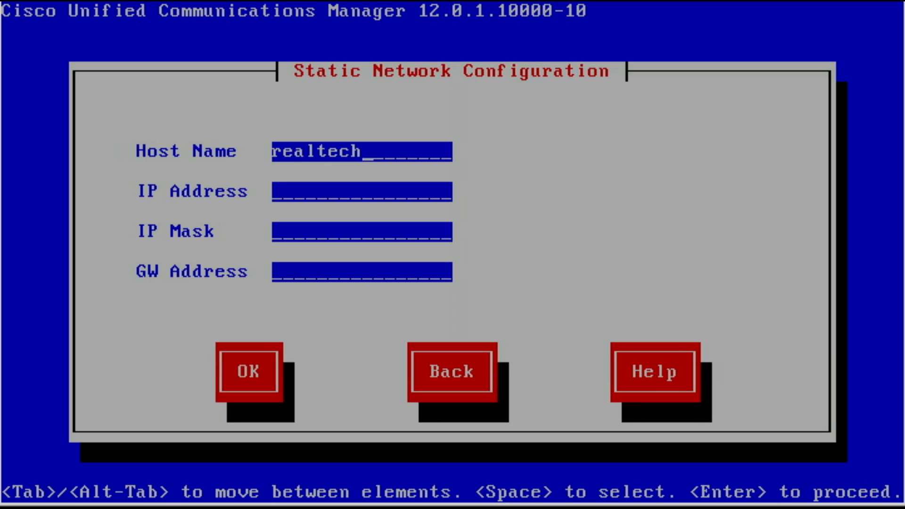
pyautogui.write('tal')
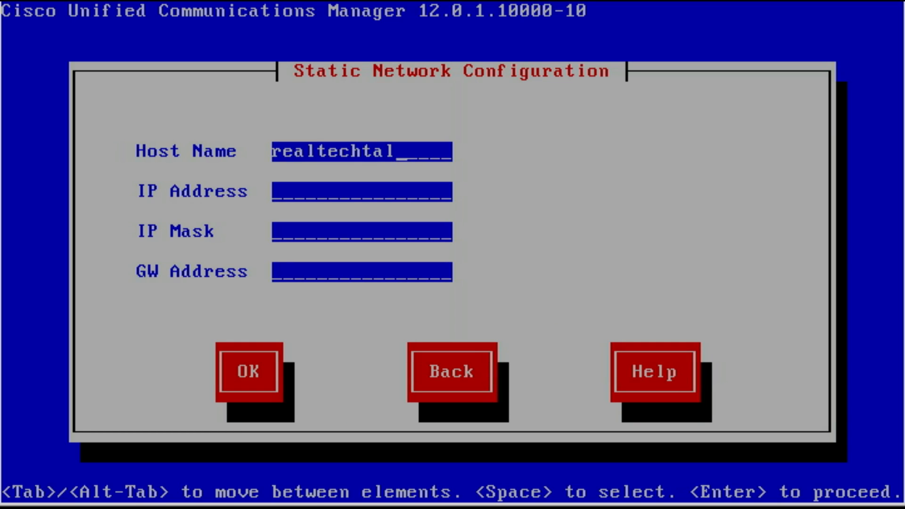
pyautogui.write('k')
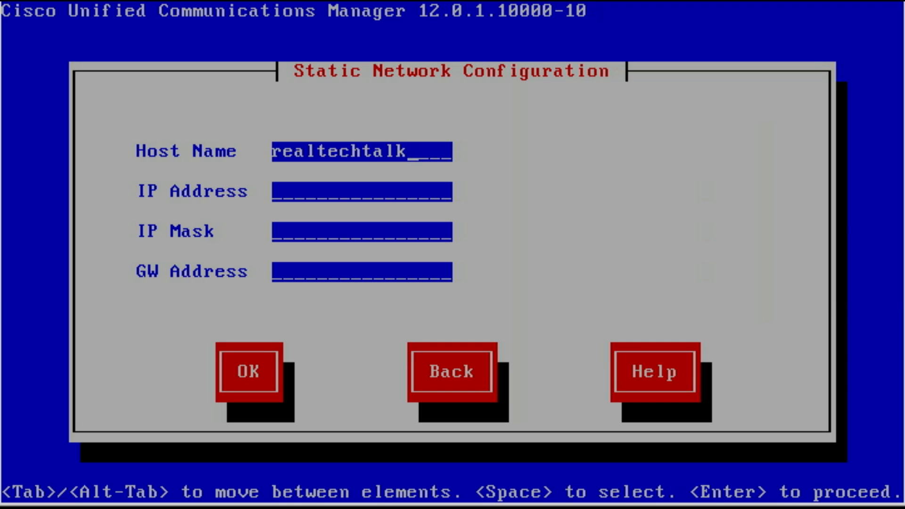
pyautogui.write('Sub')
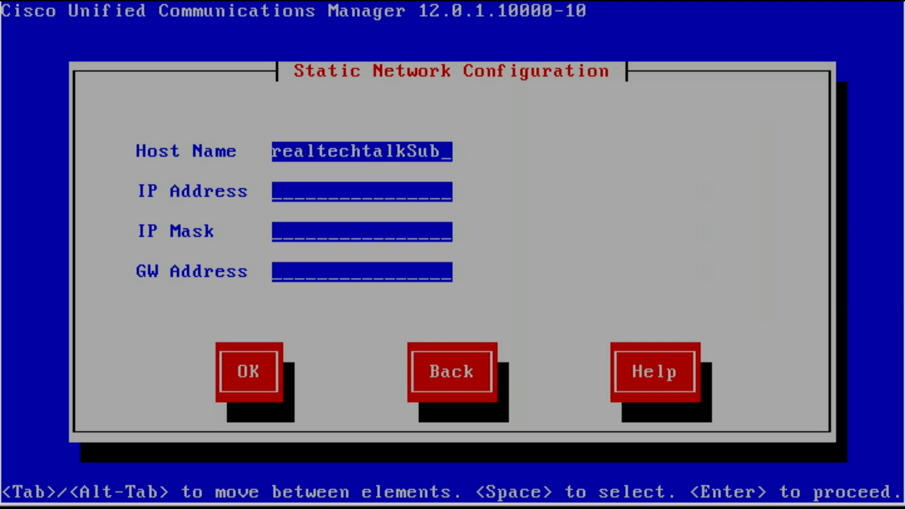
pyautogui.write('10.')
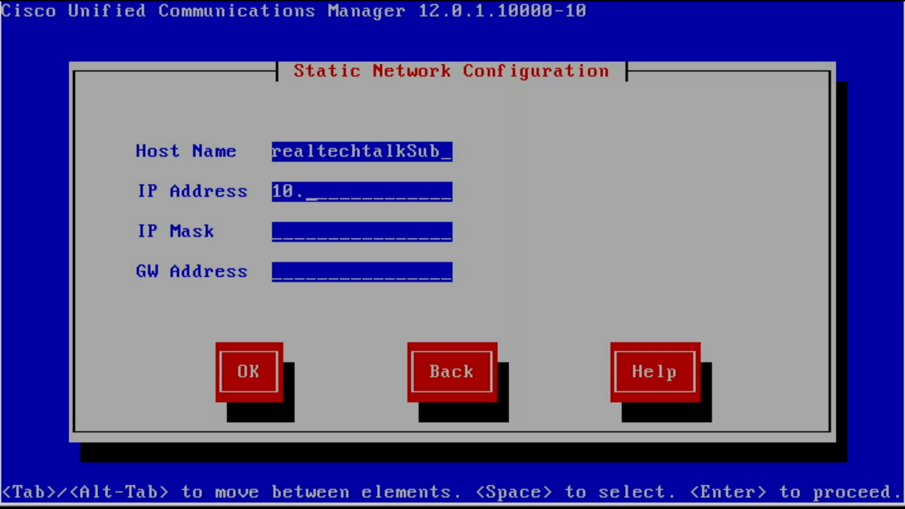
pyautogui.write('20.5.3')
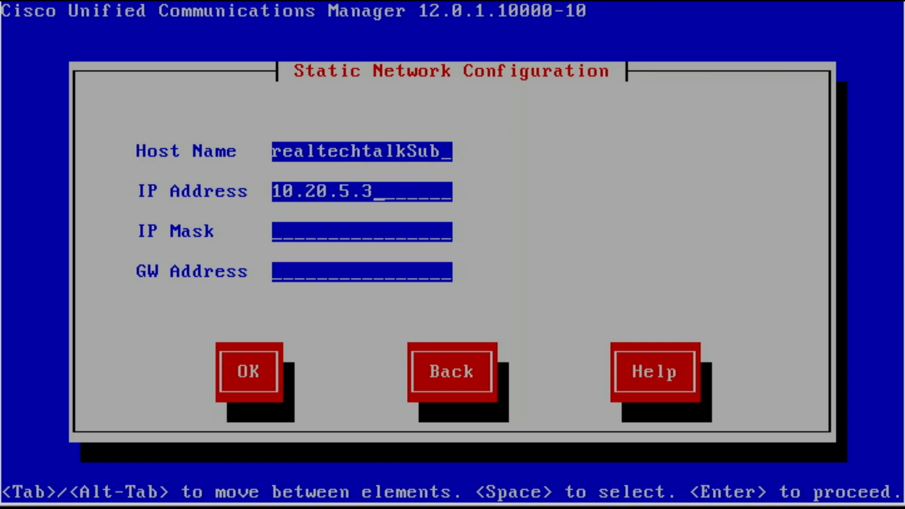
pyautogui.write('255.25')
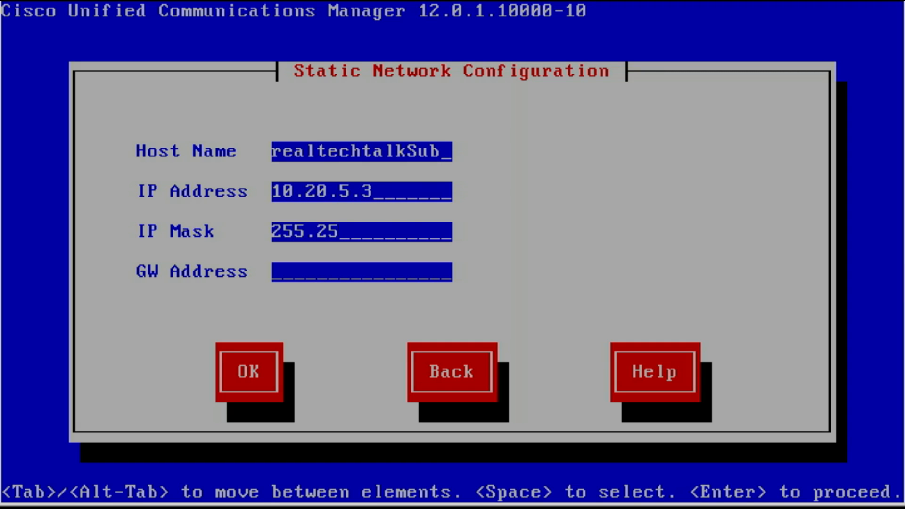
pyautogui.write('5.255.0')
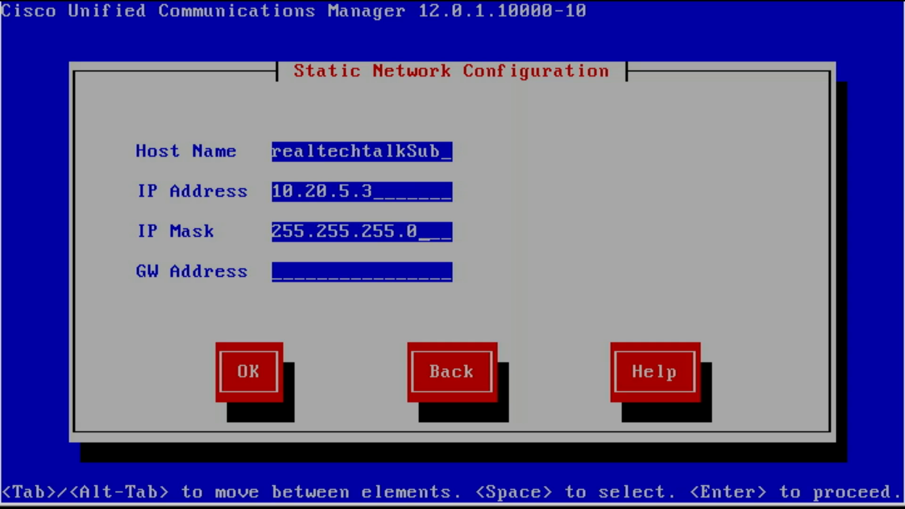
pyautogui.write('10')
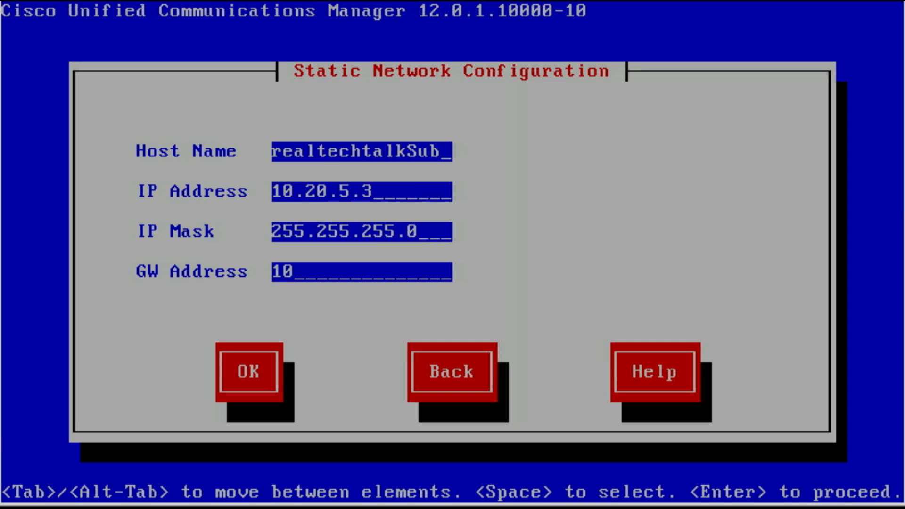
pyautogui.write('.20.5.1')
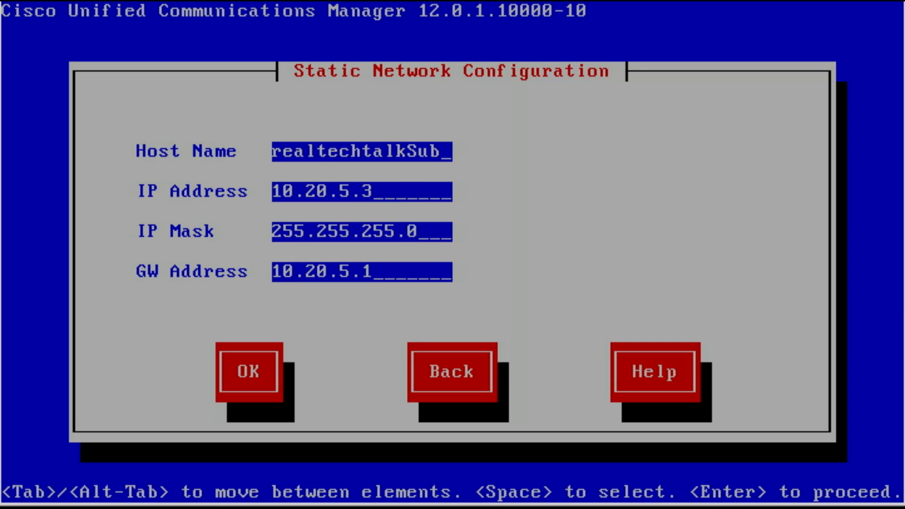
pyautogui.click(248, 371)
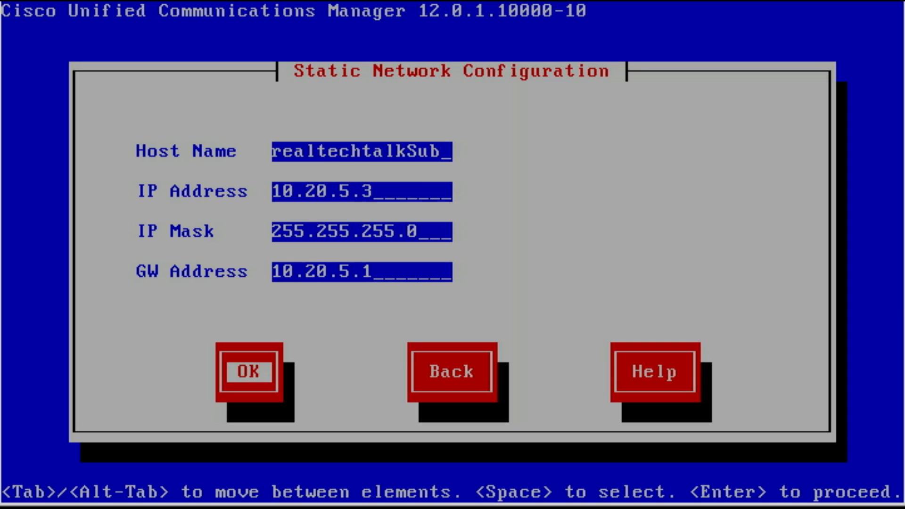
pyautogui.click(248, 372)
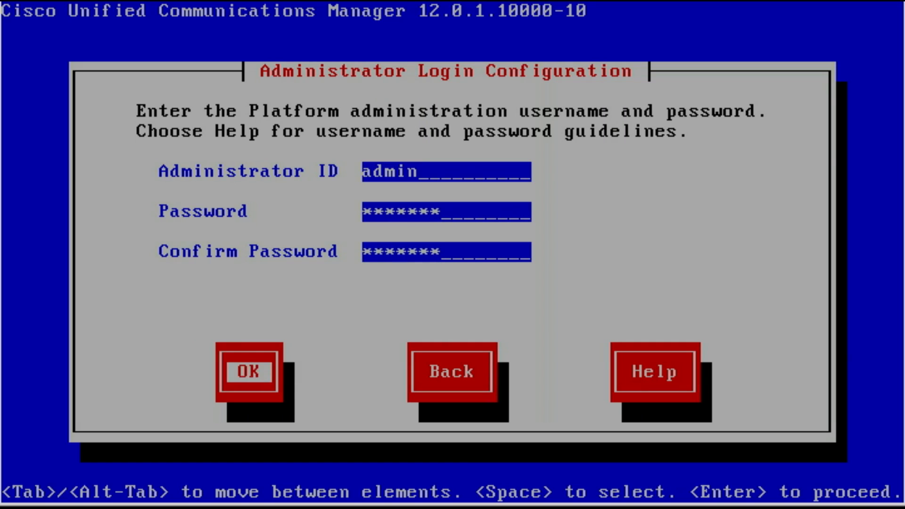
# Accept the administrator ID admin with its confirmed password and continue to certificate information.
pyautogui.click(248, 371)
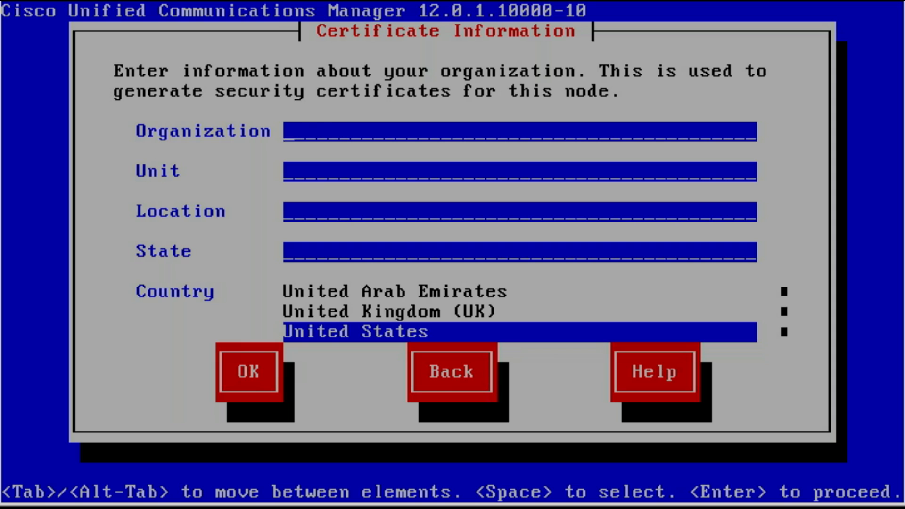
# Submit certificate details: organization realtechtalk.com, unit IT, location Bliss, state IT, country United States.
pyautogui.write('realtechtalk.')
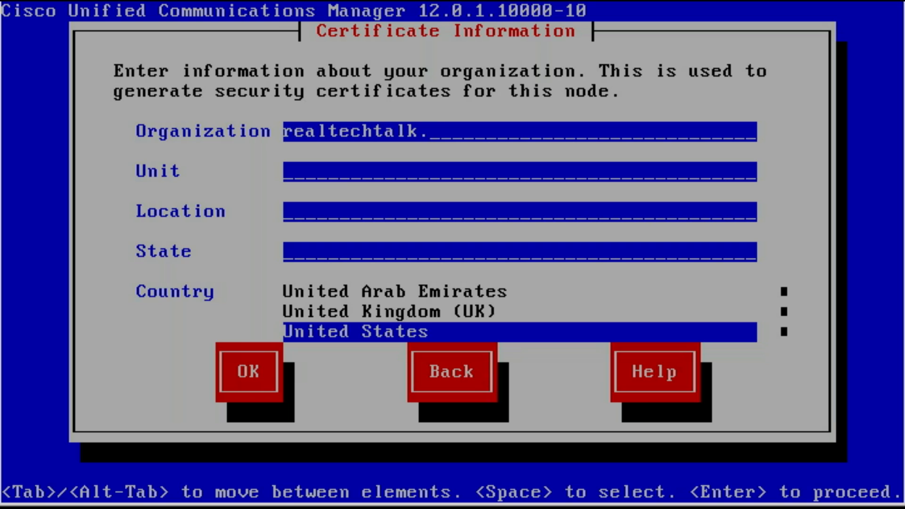
pyautogui.write('com')
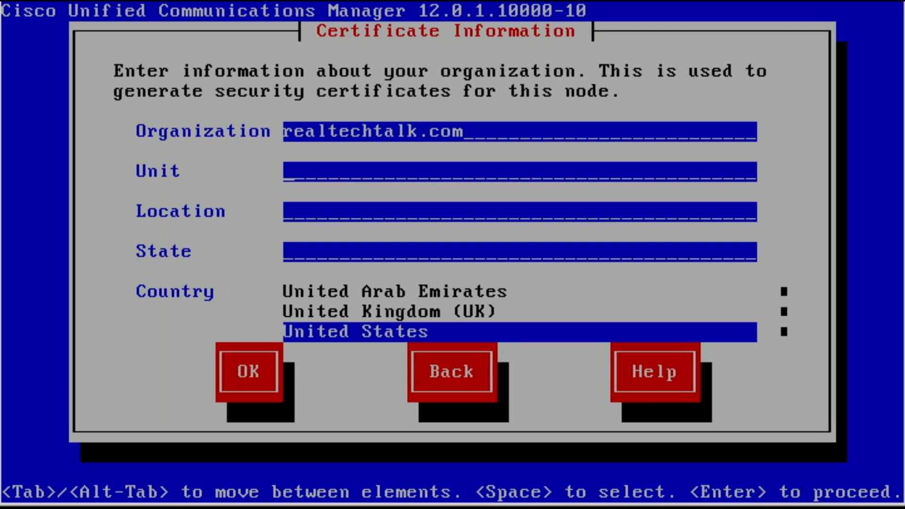
pyautogui.write('IT')
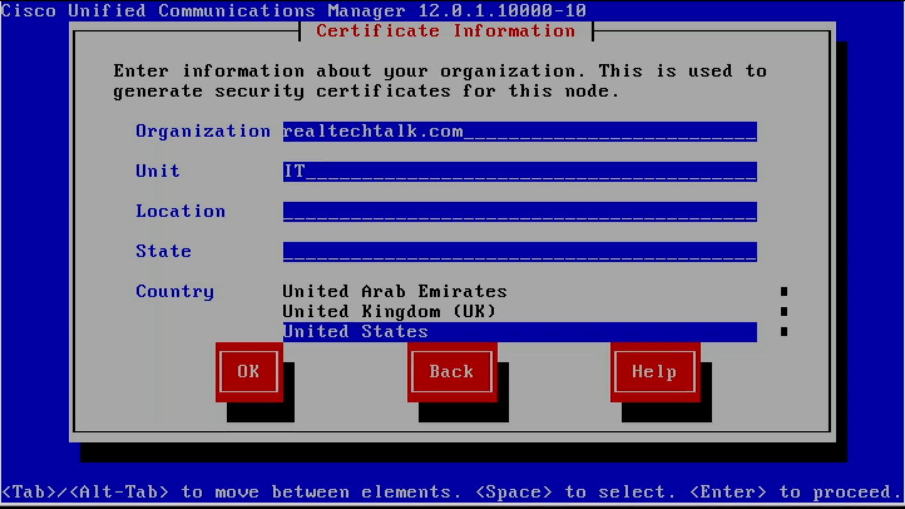
pyautogui.write('Bliss')
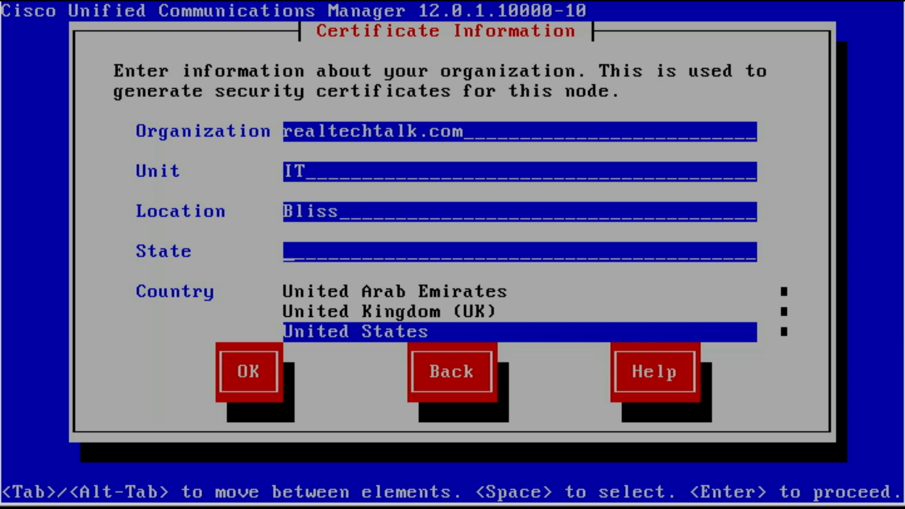
pyautogui.write('IT')
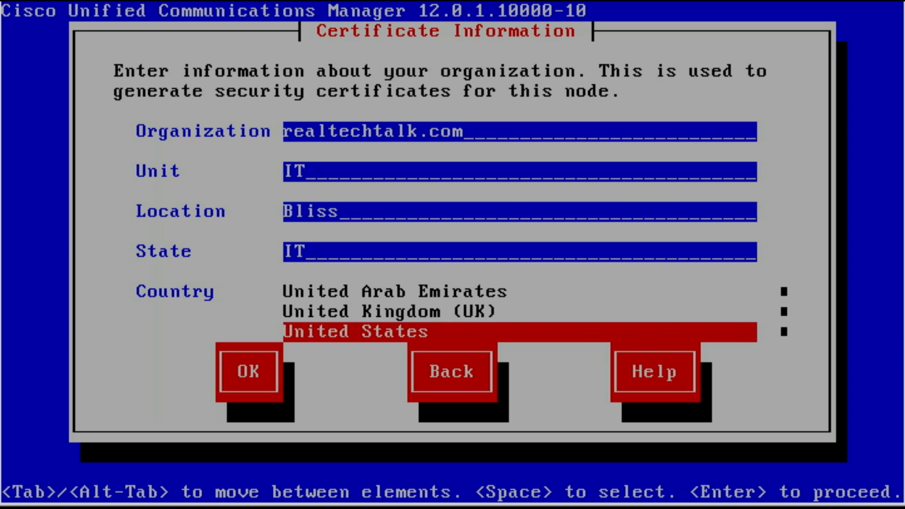
pyautogui.click(248, 371)
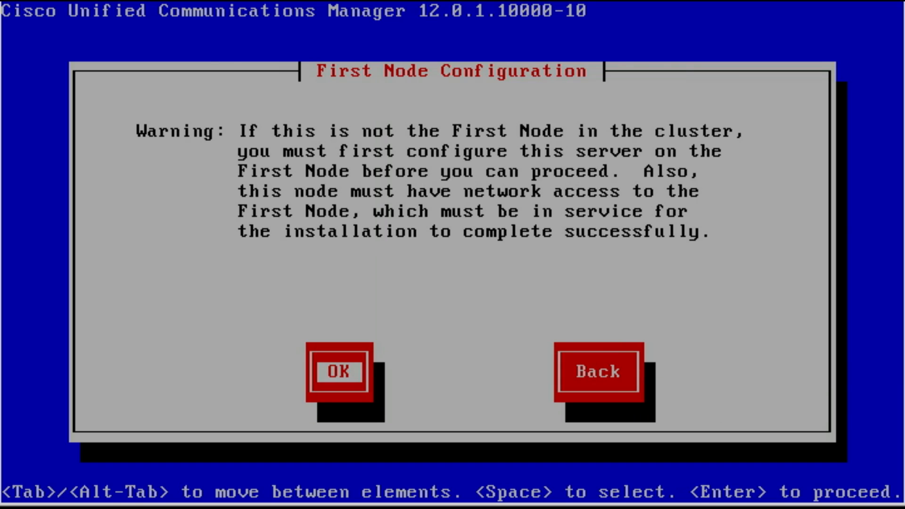
# Acknowledge the warning that this subscriber must first be configured on the First Node.
pyautogui.click(338, 372)
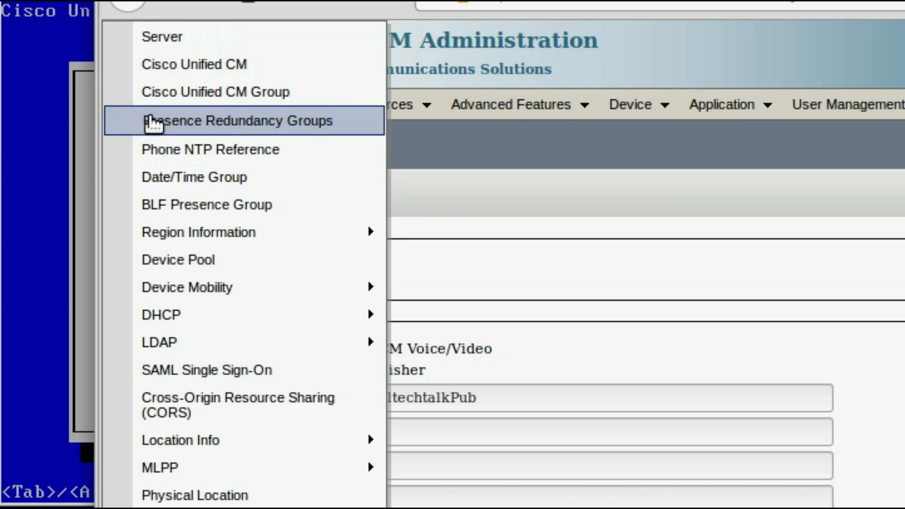
# From System > Server, add a new server of type CUCM Voice/Video.
pyautogui.click(236, 120)
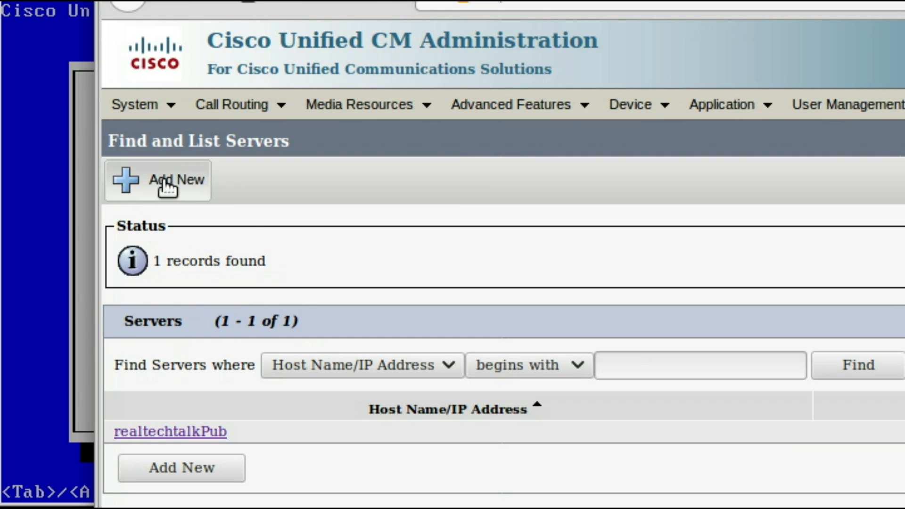
pyautogui.click(157, 180)
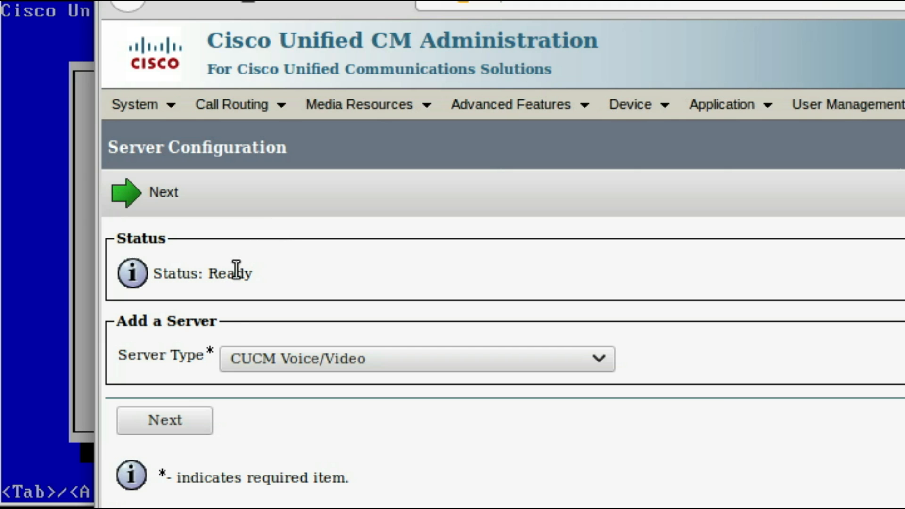
pyautogui.click(164, 420)
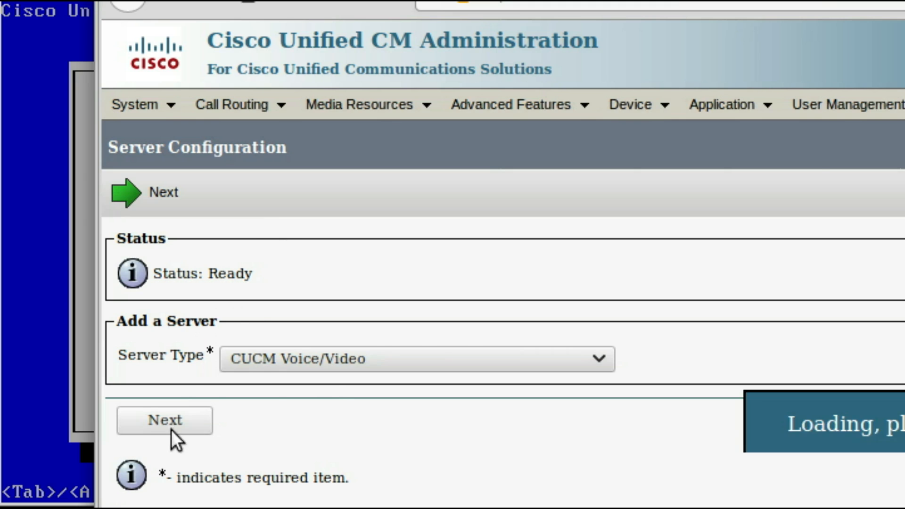
pyautogui.click(164, 421)
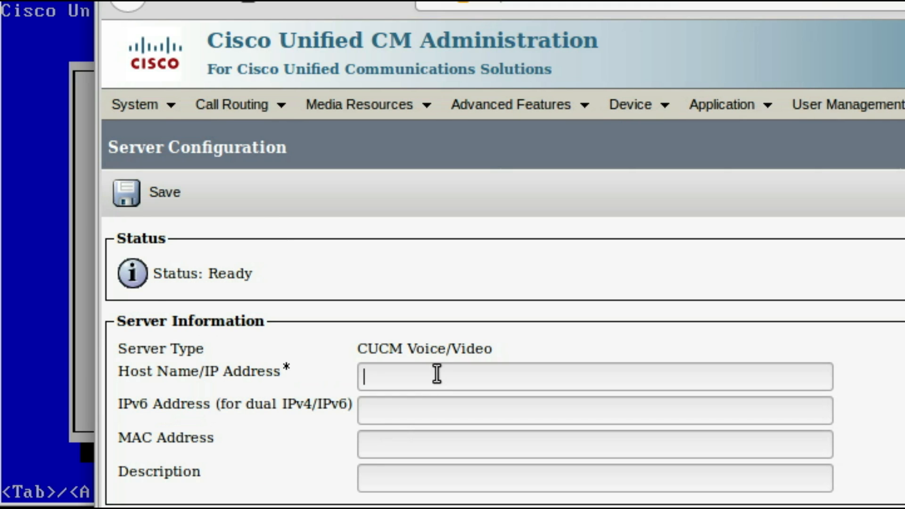
# Enter Host Name/IP 10.20.5.3 with description Sub and save the subscriber entry.
pyautogui.write('10.20.5.3')
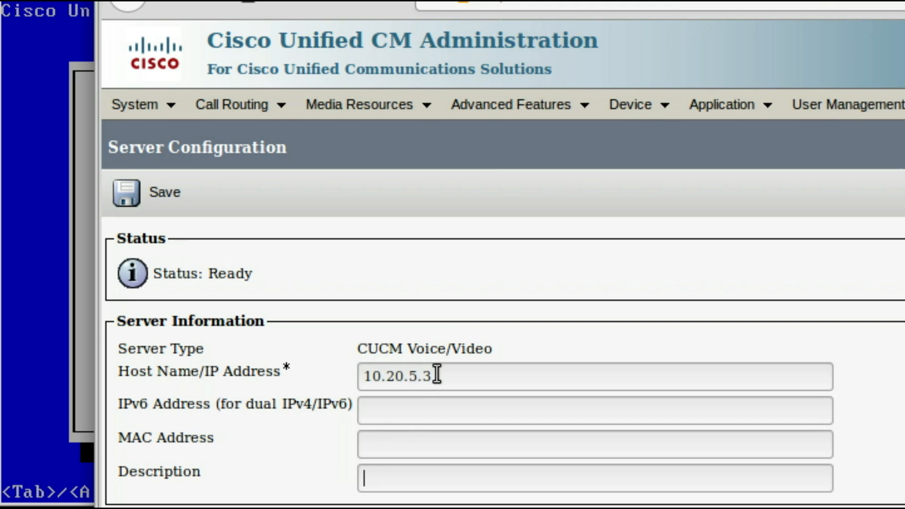
pyautogui.write('Su')
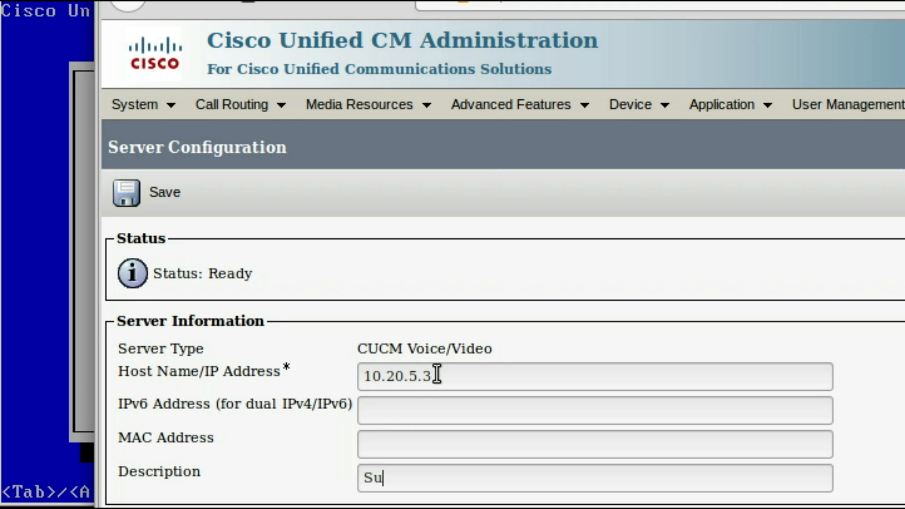
pyautogui.write('b')
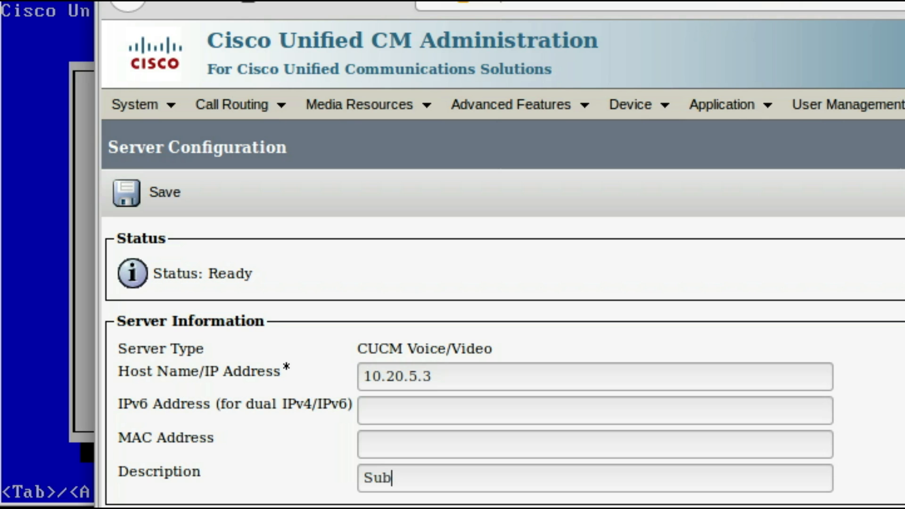
pyautogui.click(125, 193)
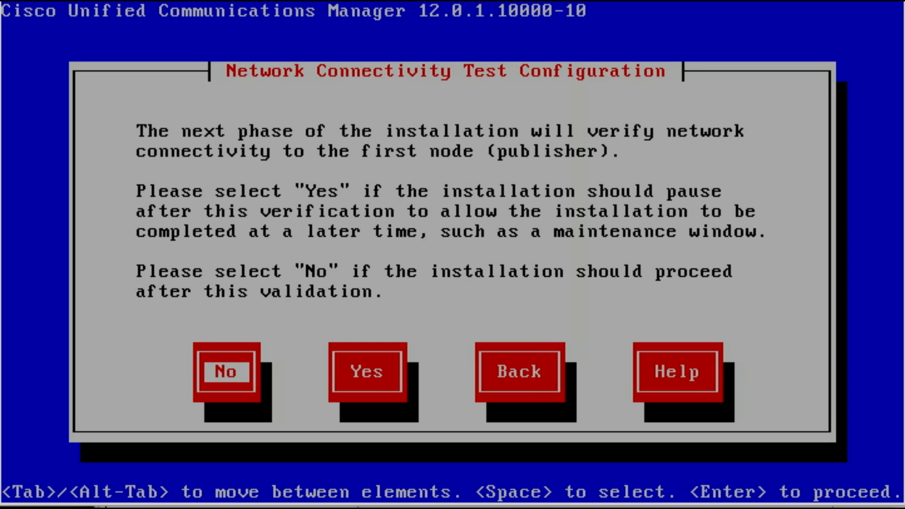
# Enter first node host realtechtalkPub, IP 10.20.5.2 and security password, then submit the connection details.
pyautogui.click(226, 372)
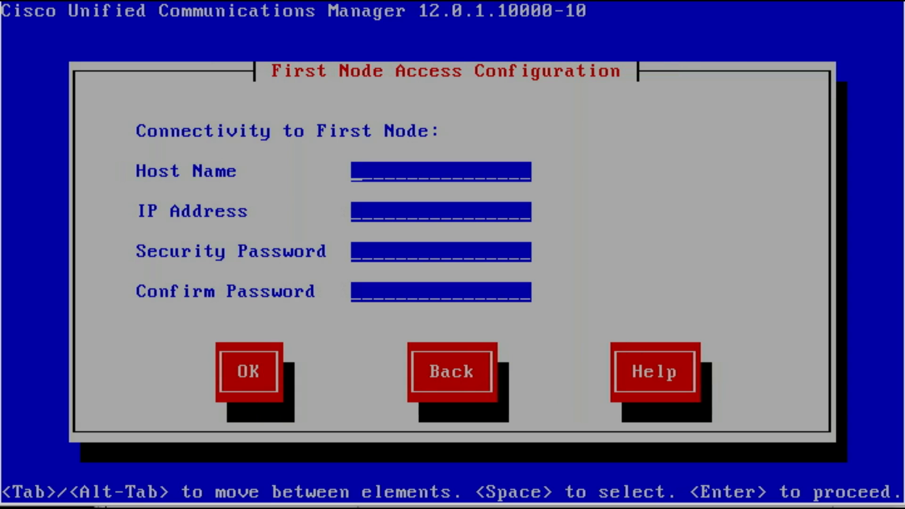
pyautogui.write('real')
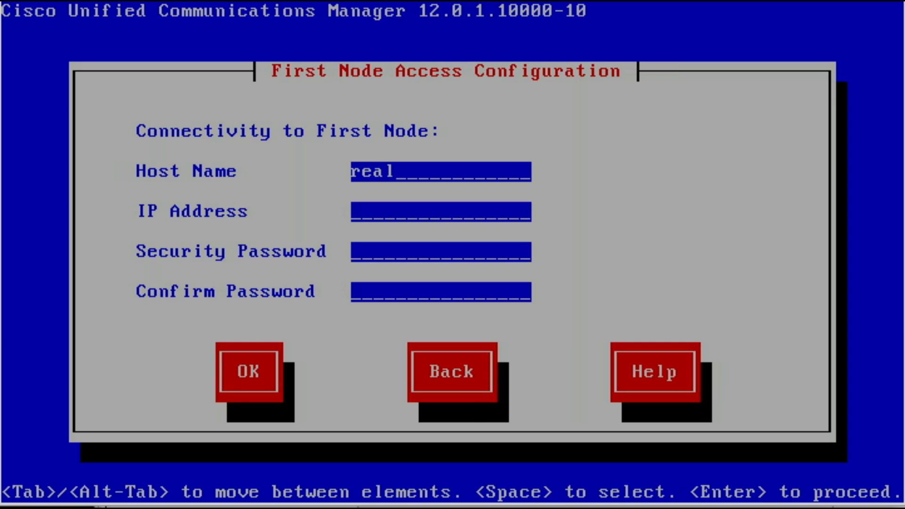
pyautogui.write('techtalkPu')
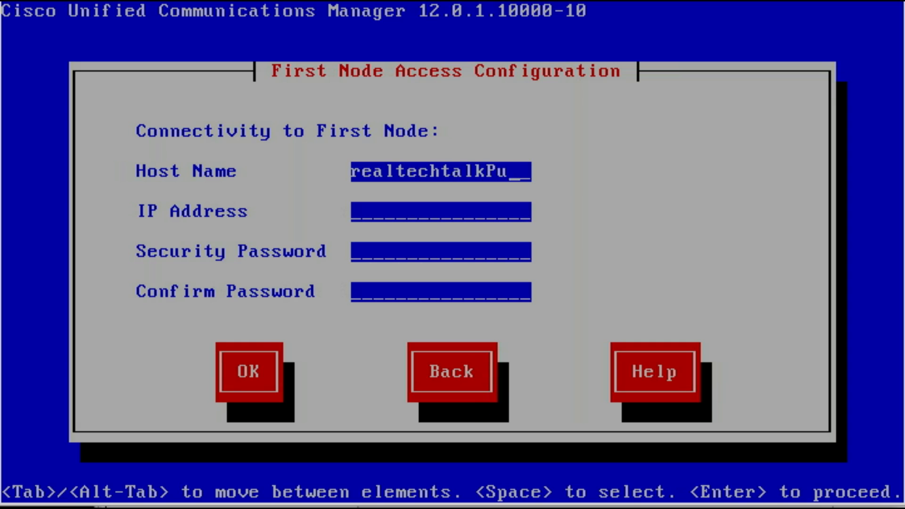
pyautogui.write('10.20.5.2')
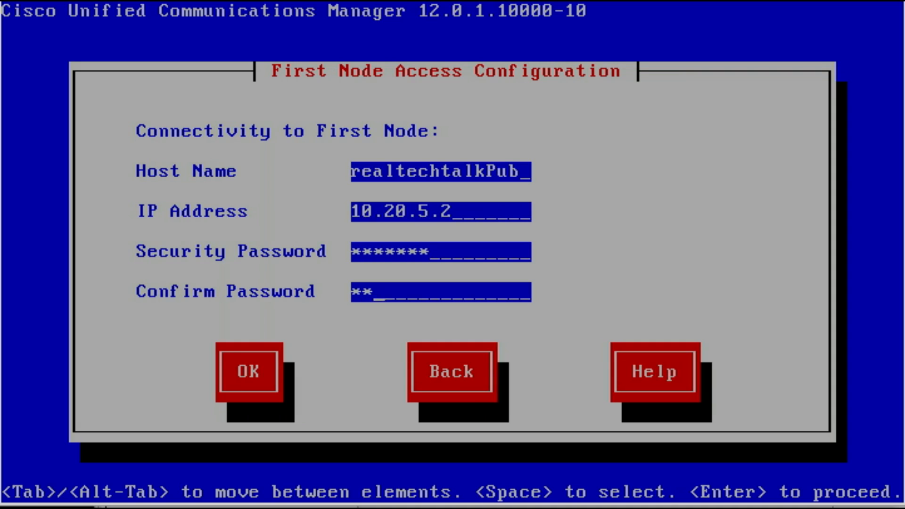
pyautogui.click(249, 372)
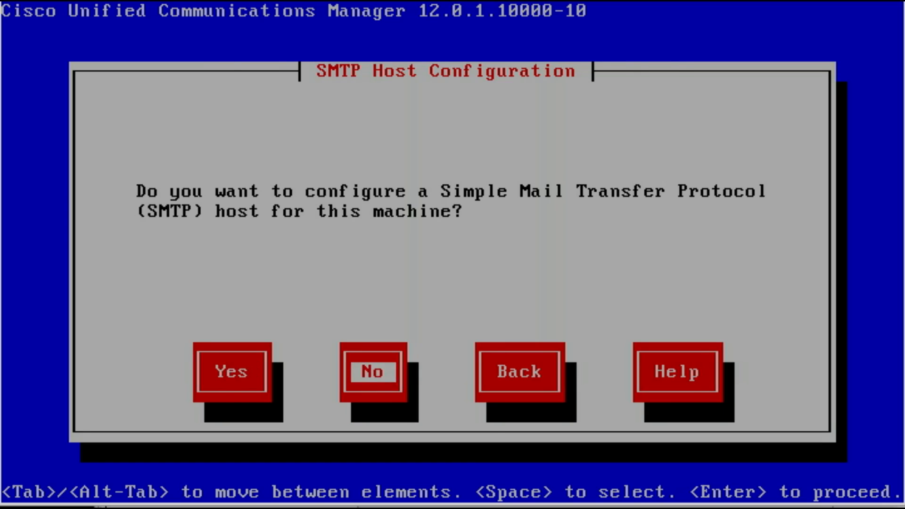
# Decline SMTP host configuration and accept the completed platform configuration.
pyautogui.click(373, 372)
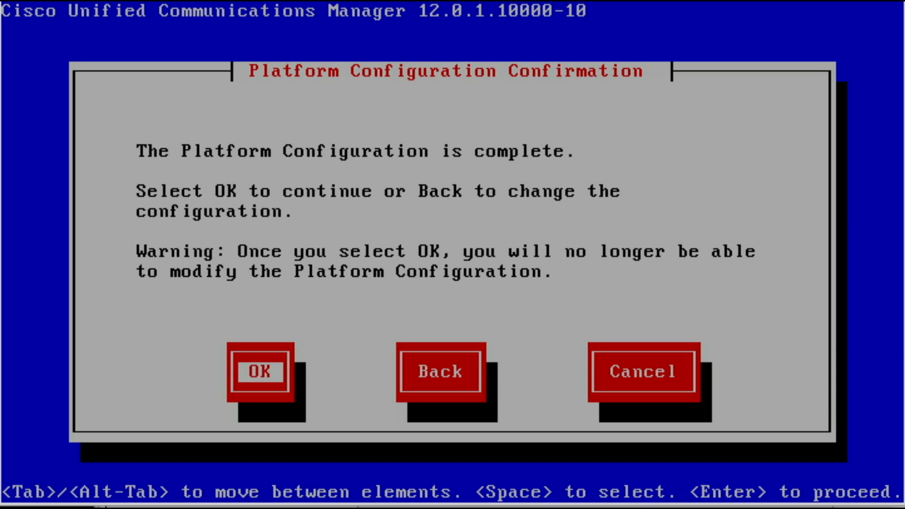
pyautogui.click(260, 371)
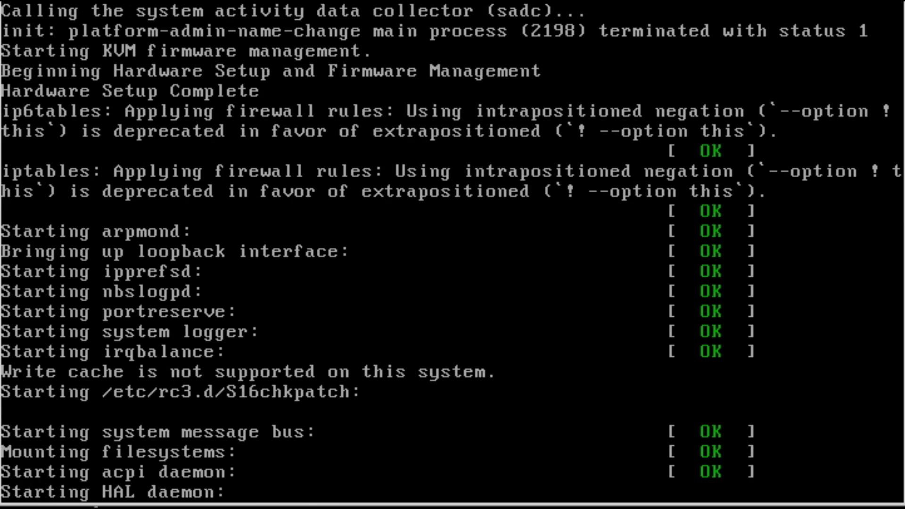
# Scroll the boot console while services start and the kdump initrd is rebuilt.
pyautogui.scroll(-3)
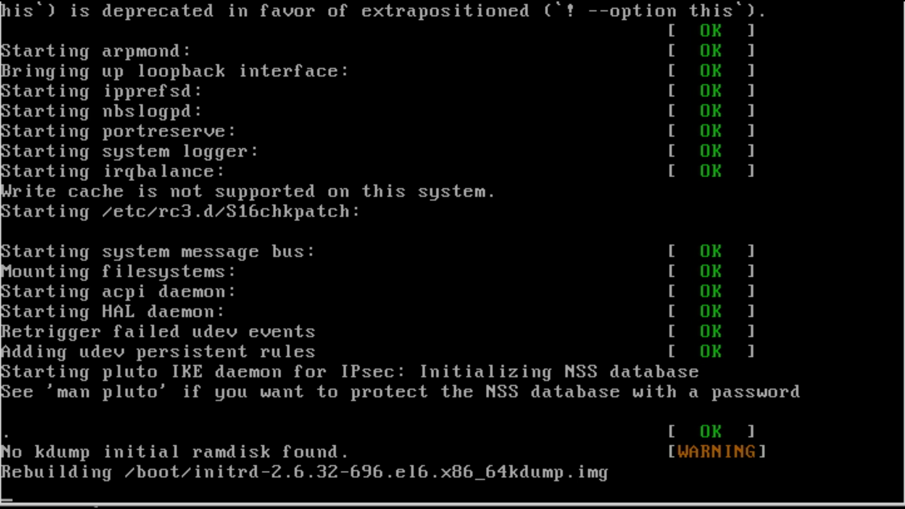
pyautogui.scroll(-3)
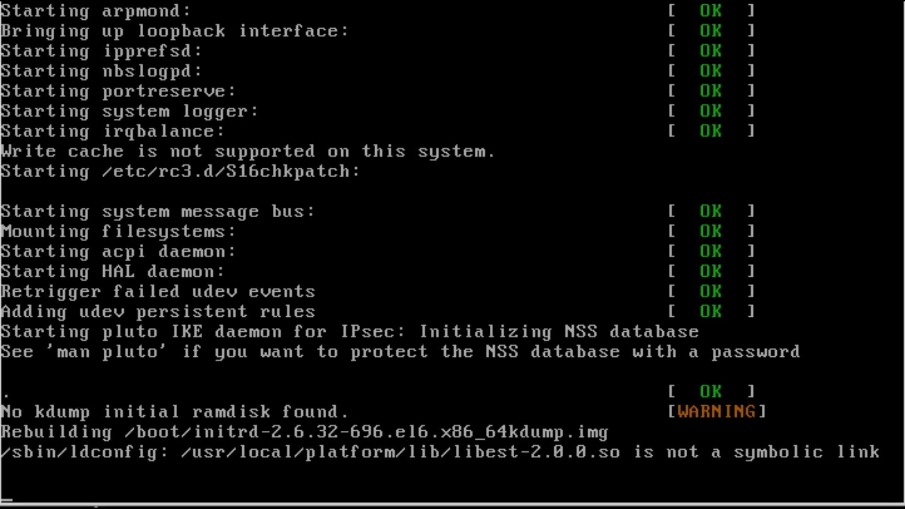
pyautogui.scroll(-3)
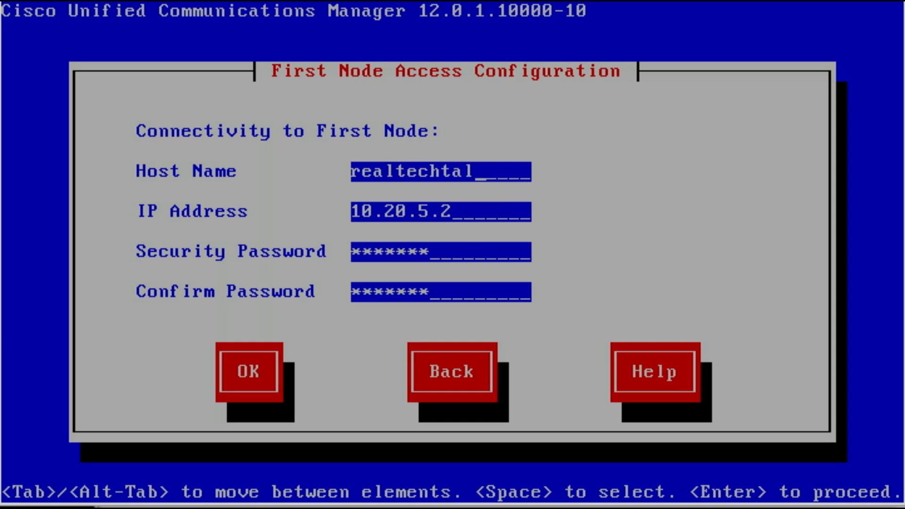
# Complete the host name as realtechtalkPub and submit, which reports the first node's NTP server as inaccessible.
pyautogui.write('k')
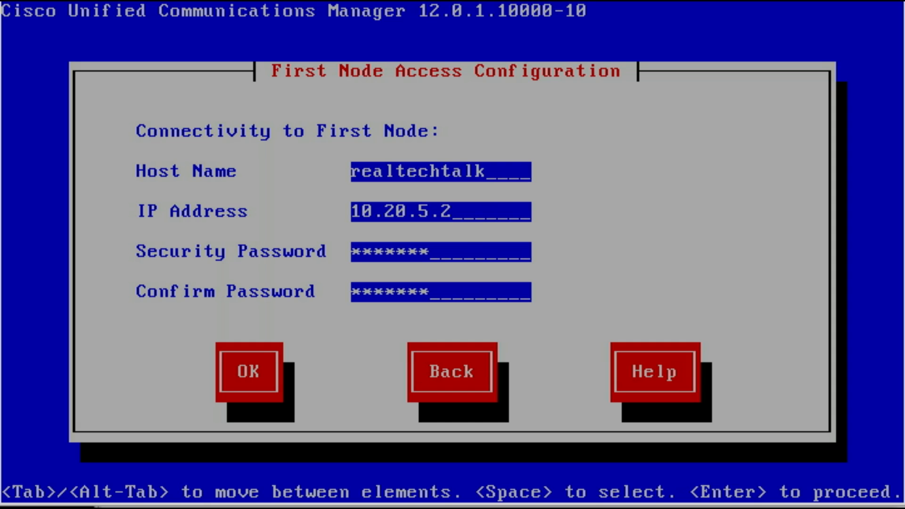
pyautogui.write('Pub')
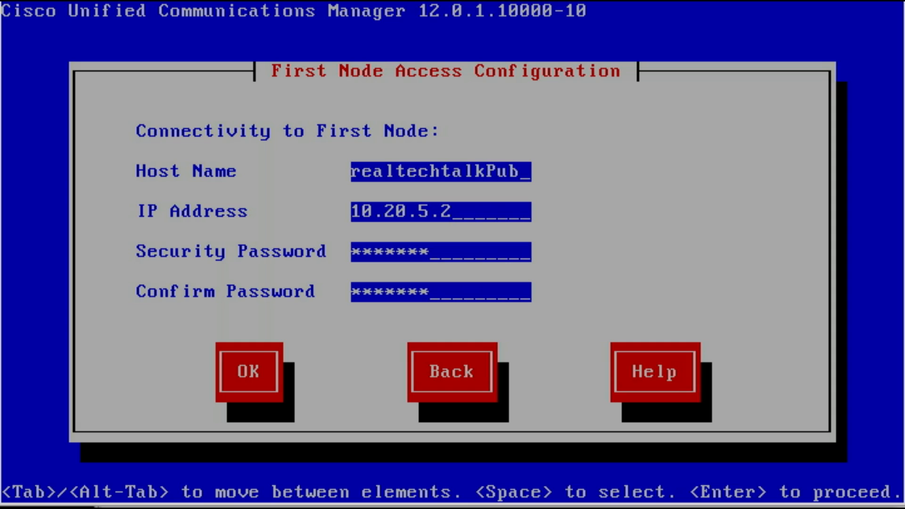
pyautogui.click(248, 371)
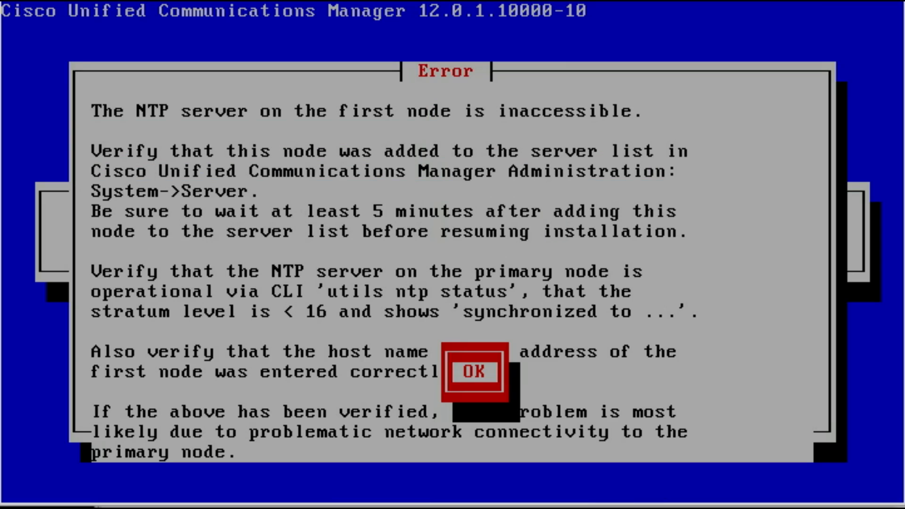
# Dismiss the NTP server inaccessible error, keeping realtechtalkPub and 10.20.5.2 in the first node form.
pyautogui.click(472, 371)
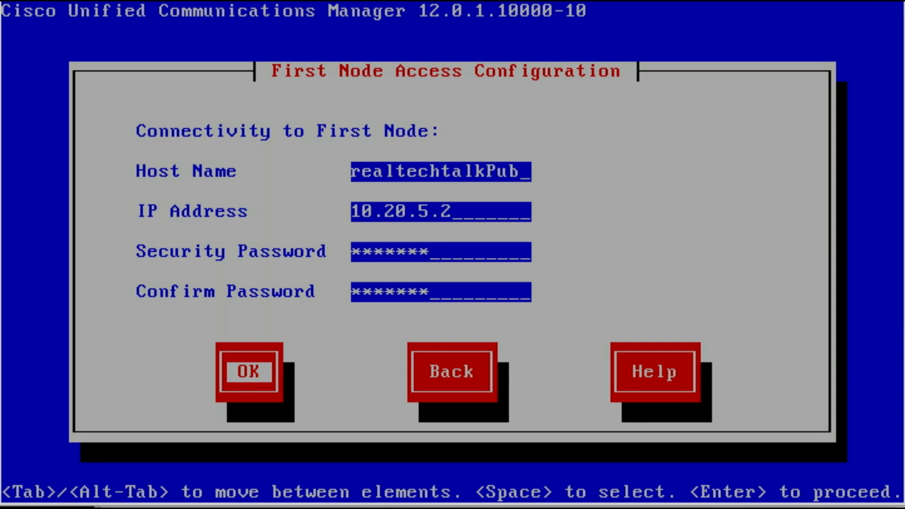
# Resubmit the first node access details so the installer advances to the SMTP host question.
pyautogui.click(248, 372)
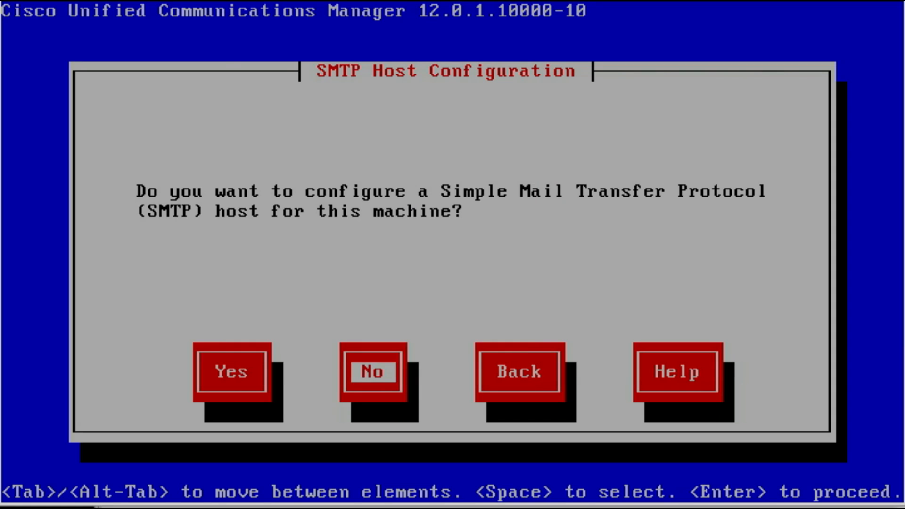
# Answer No to SMTP host setup and confirm the platform configuration, starting network setup item 1 of 5.
pyautogui.click(371, 372)
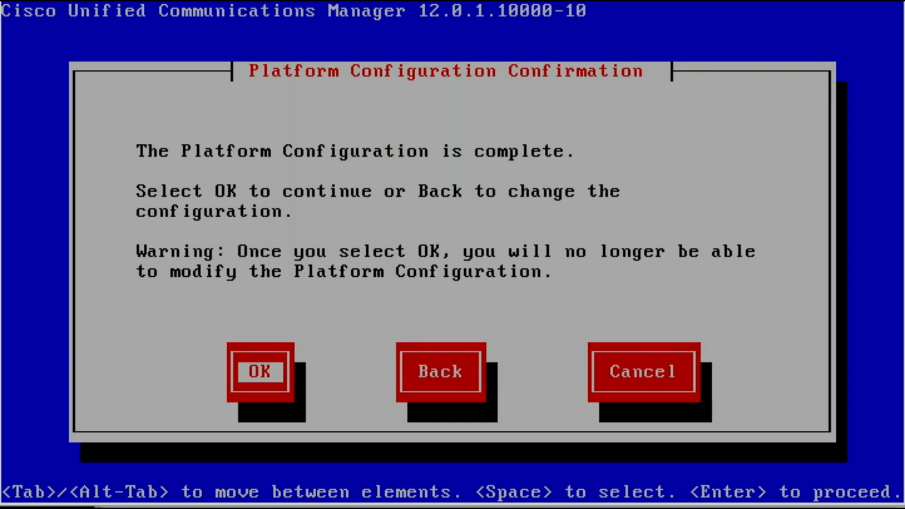
pyautogui.click(260, 372)
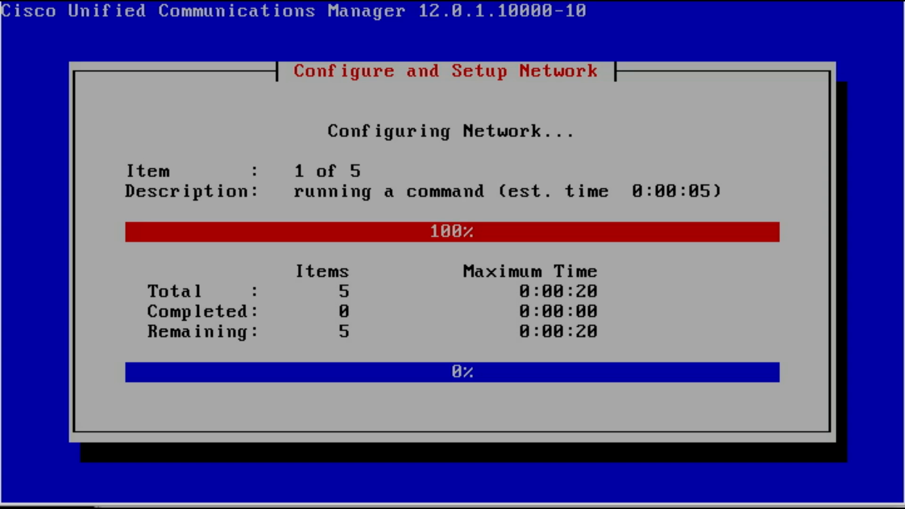